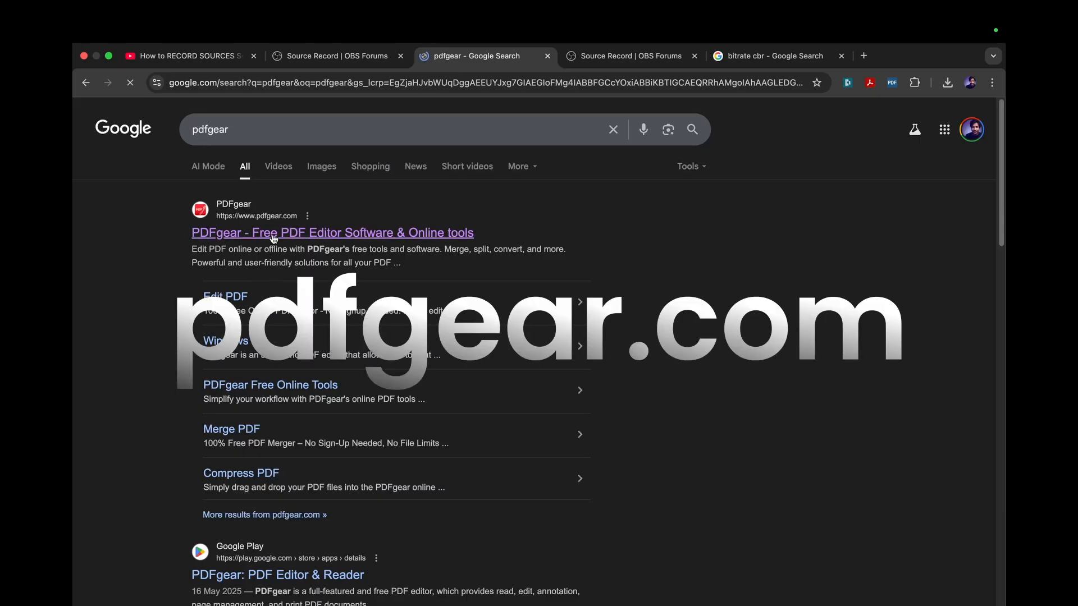
Open the 'PDFgear - Free PDF Editor Software & Online tools' result to reach pdfgear.com
{"action": "left_click", "coordinate": [332, 233]}
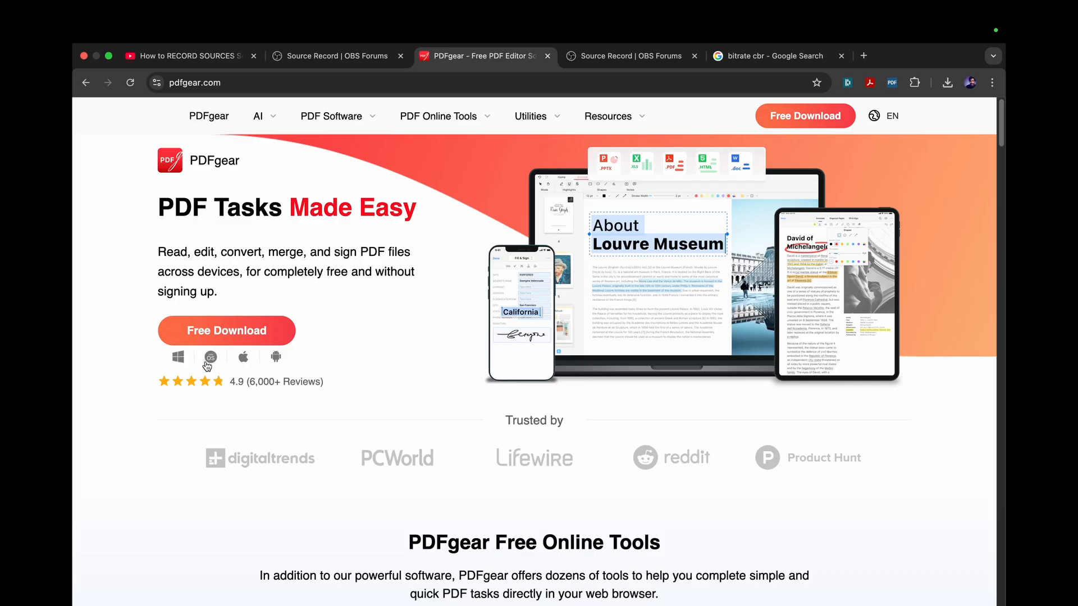
{"action": "mouse_move", "coordinate": [275, 357]}
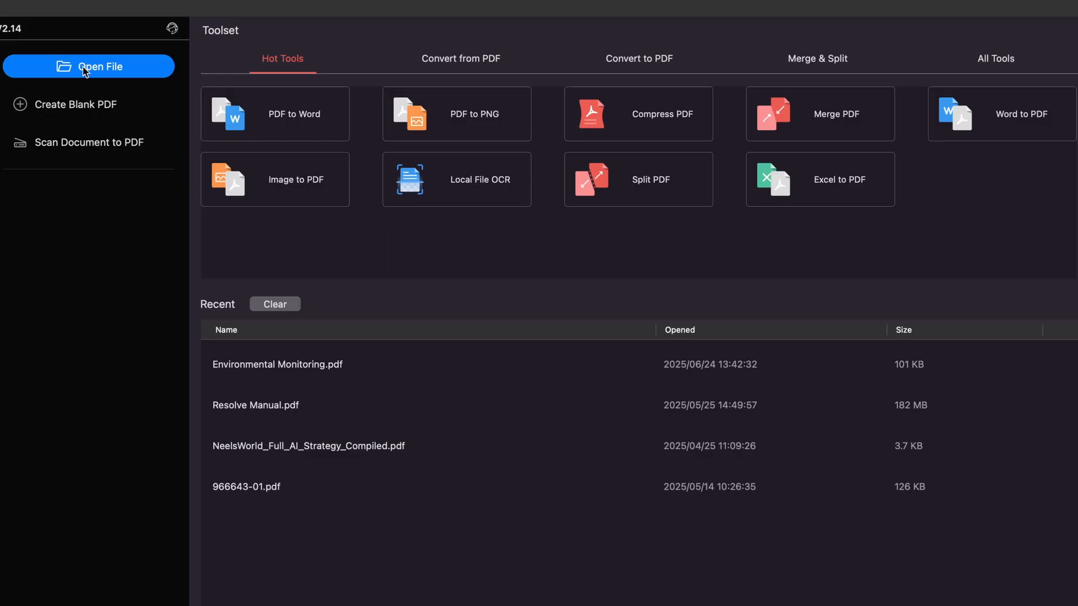
{"action": "mouse_move", "coordinate": [95, 71]}
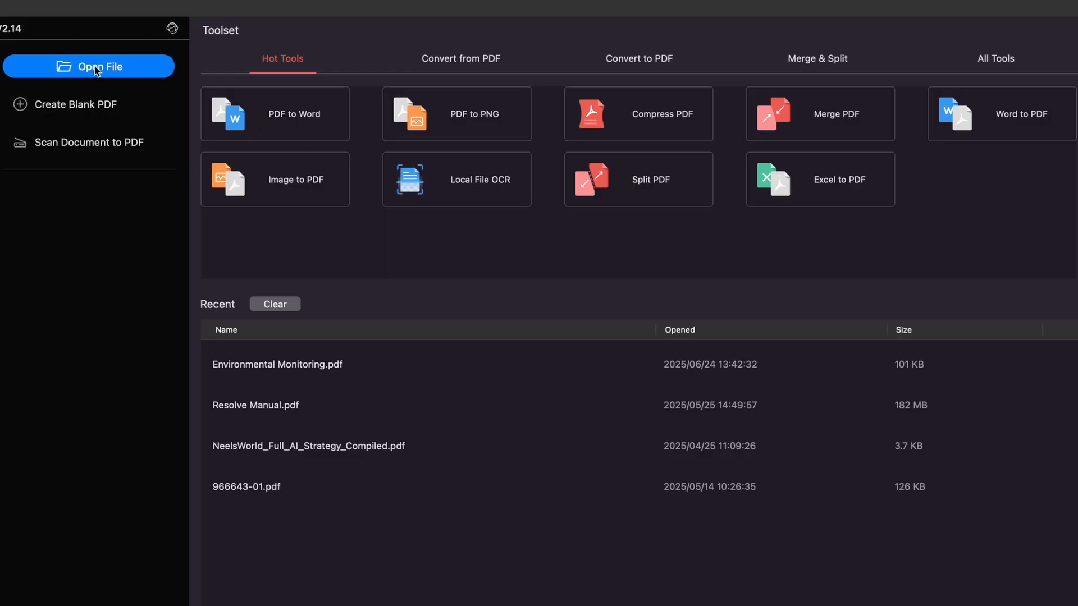
{"action": "mouse_move", "coordinate": [616, 247]}
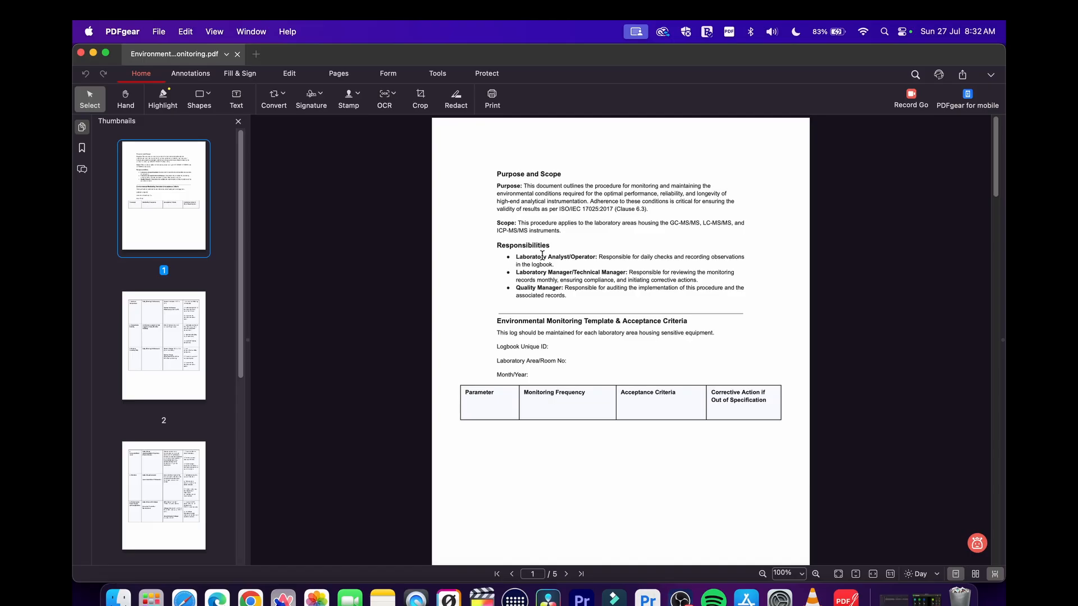
{"action": "mouse_move", "coordinate": [139, 134]}
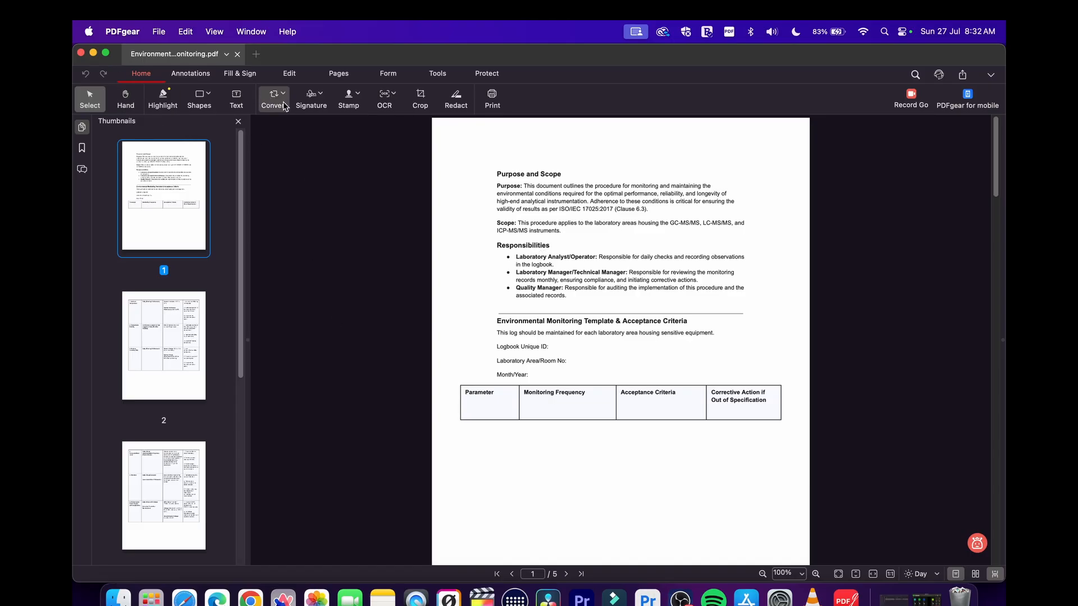
{"action": "left_click", "coordinate": [274, 98]}
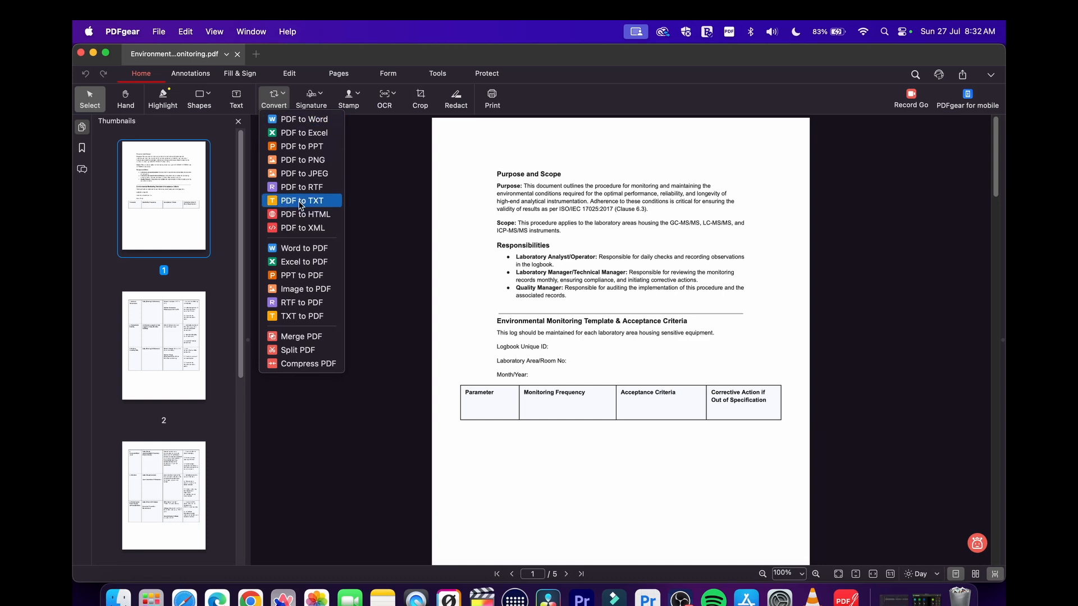
{"action": "mouse_move", "coordinate": [306, 364]}
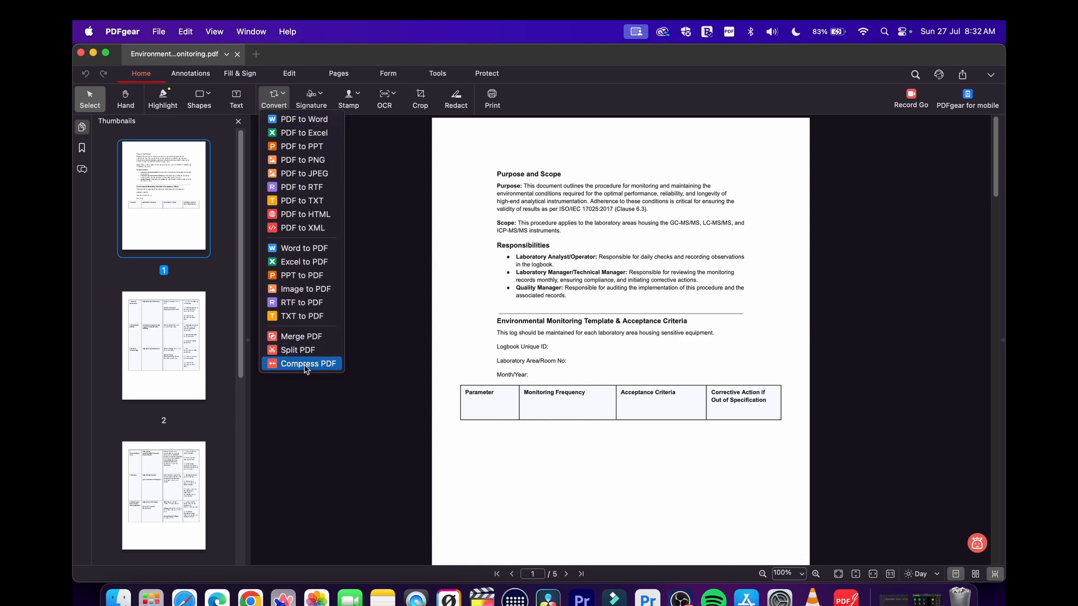
{"action": "mouse_move", "coordinate": [374, 340]}
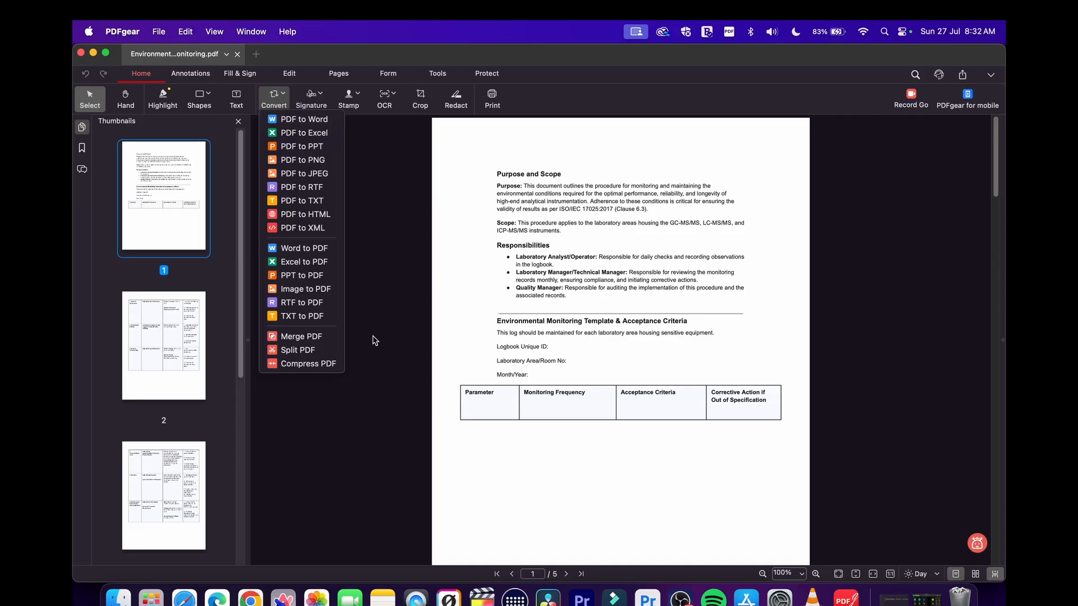
{"action": "mouse_move", "coordinate": [308, 363]}
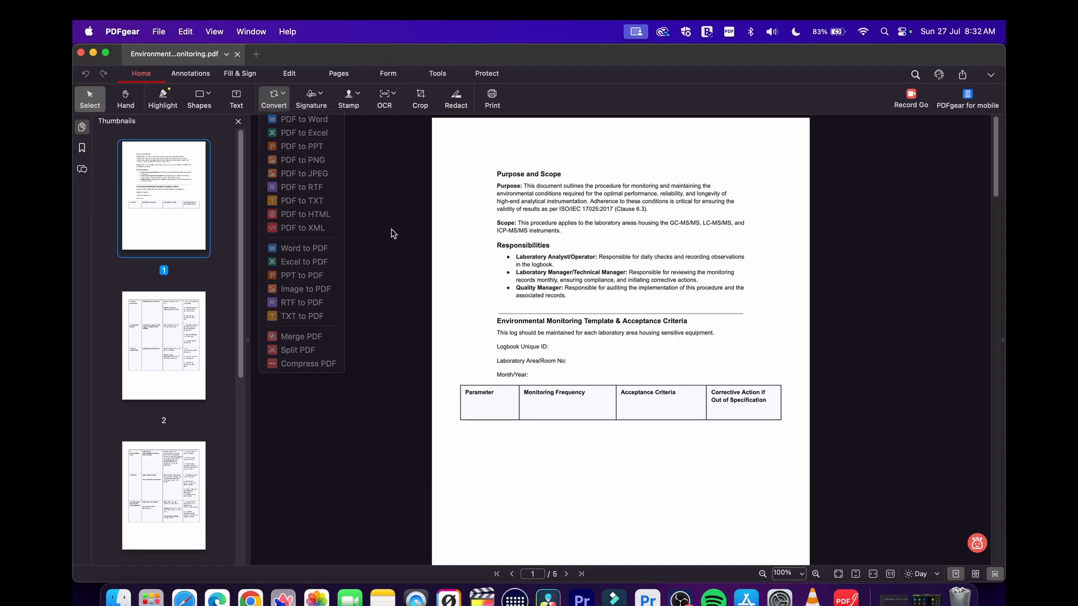
{"action": "left_click", "coordinate": [310, 97]}
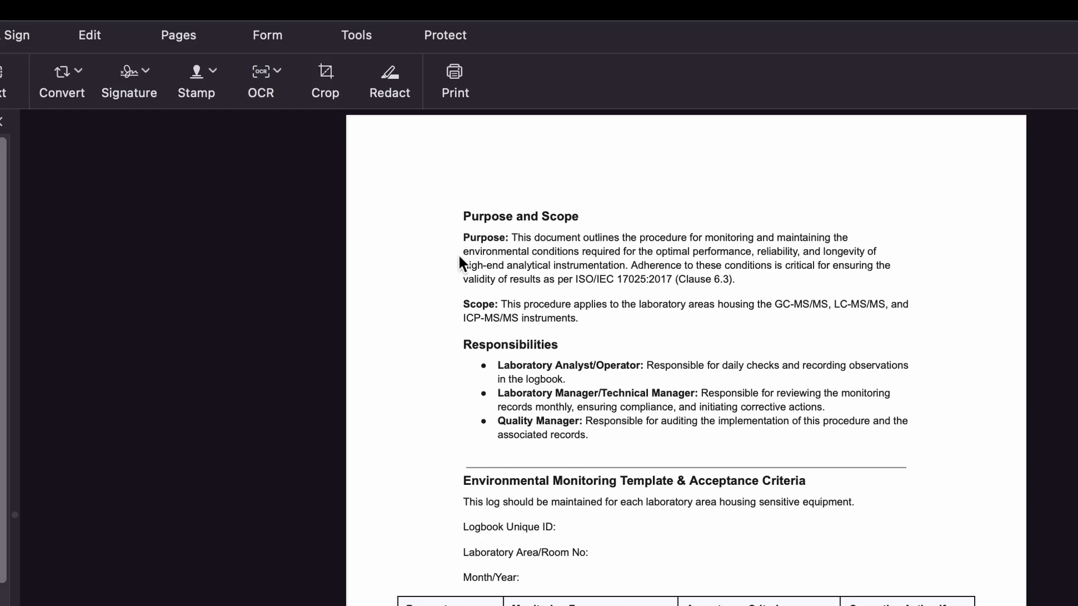
{"action": "mouse_move", "coordinate": [357, 84]}
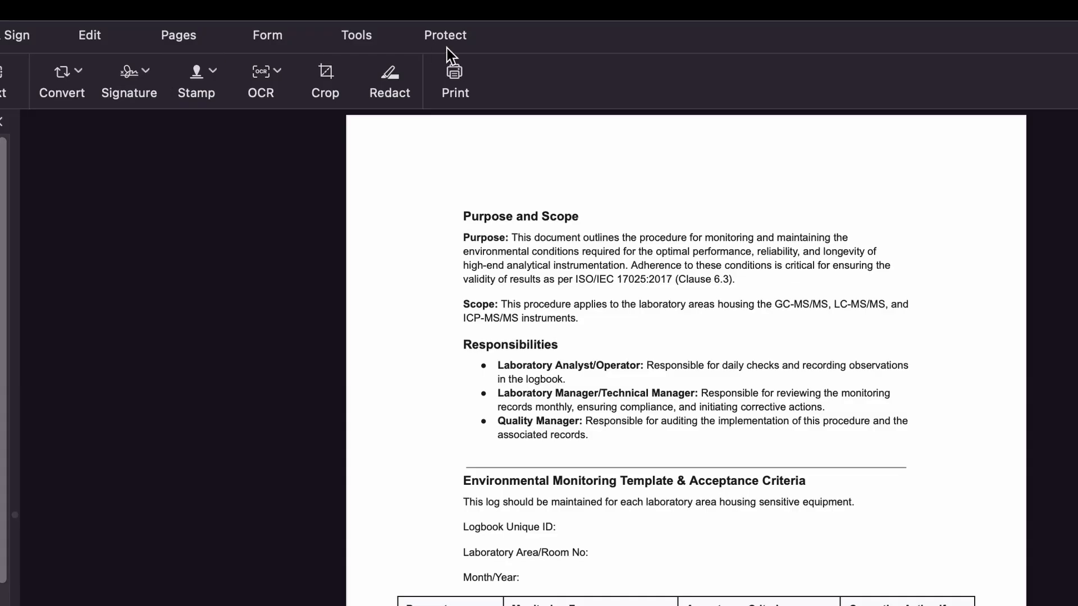
{"action": "mouse_move", "coordinate": [386, 52]}
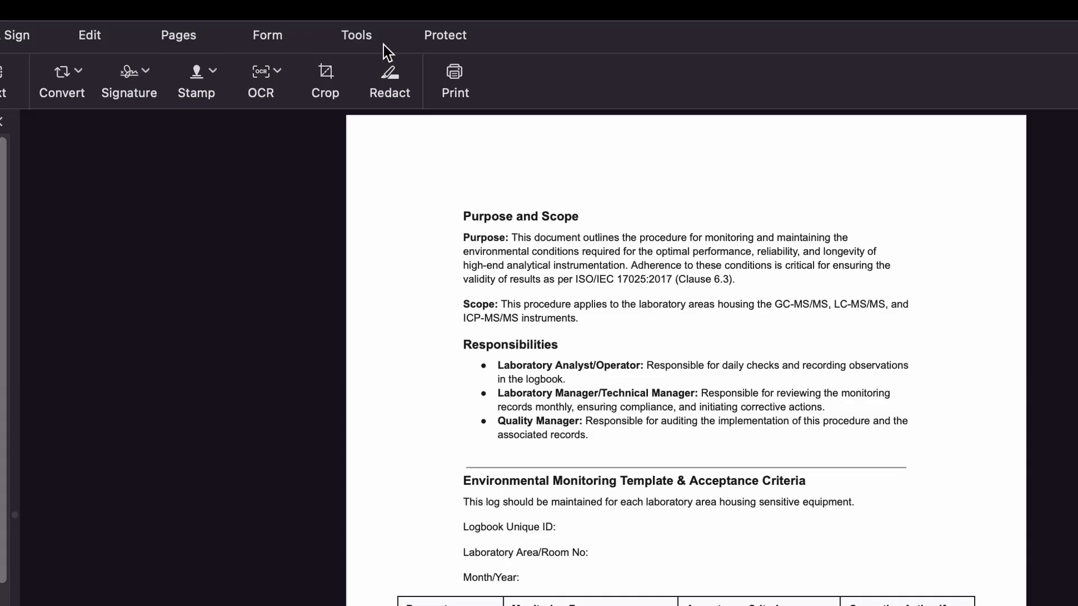